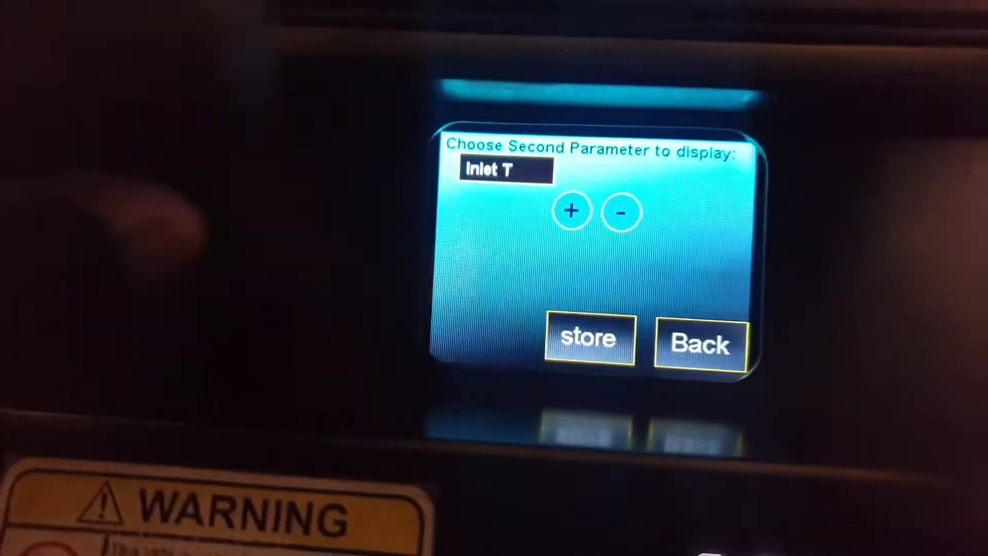
Confirm Inlet T as the second parameter and return to the four-slot parameter list
click(620, 212)
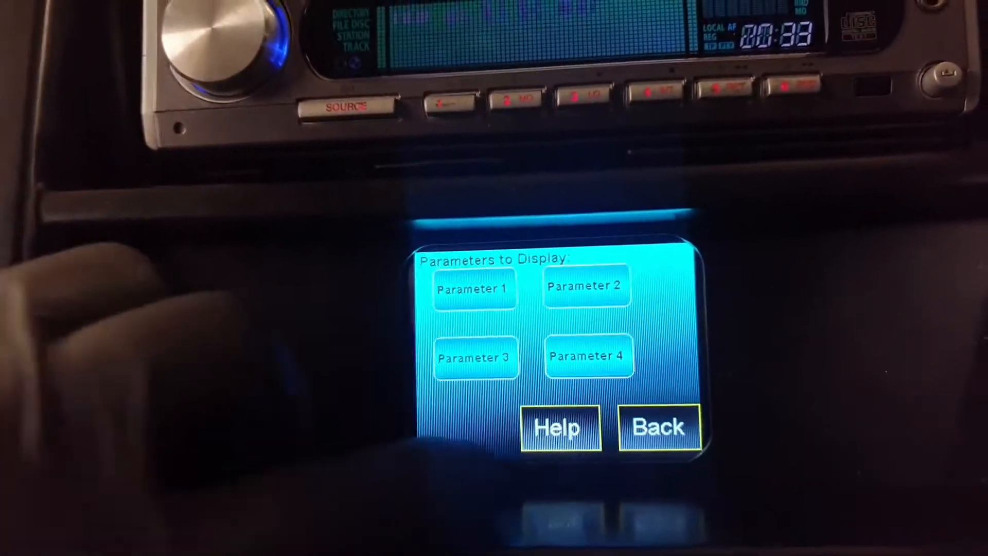
Back out through the main menu to the live gauges showing Boost, Oil T, Oil P and Fuel AFR
click(660, 427)
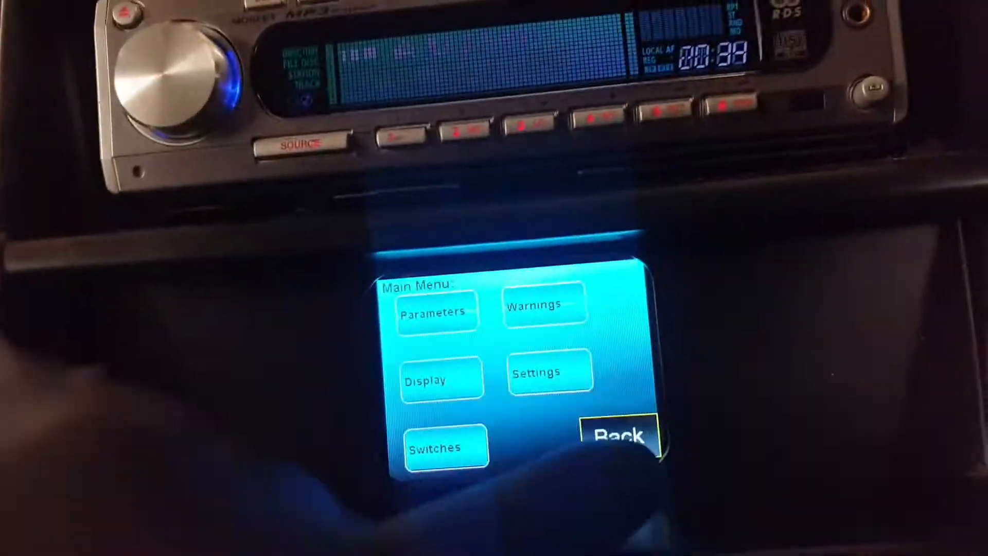
click(619, 436)
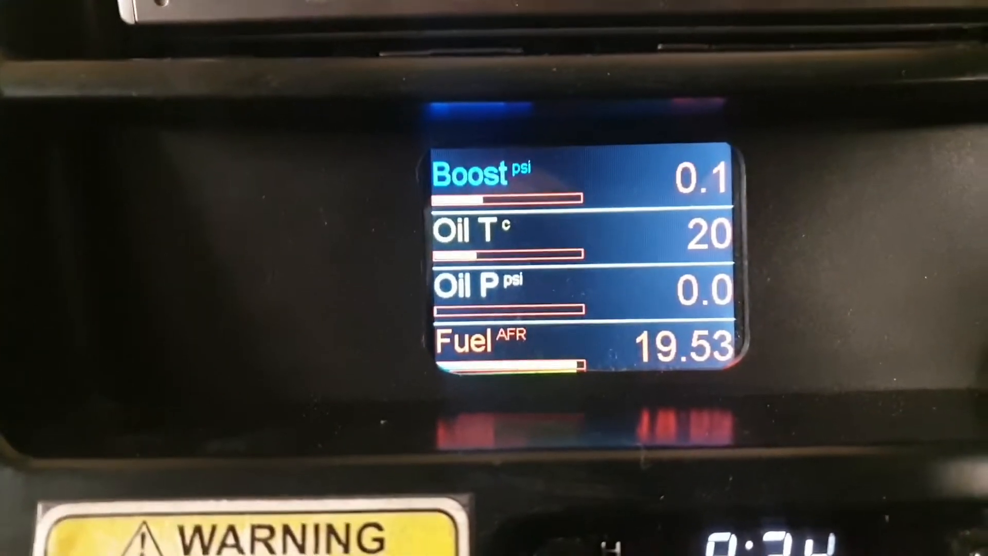